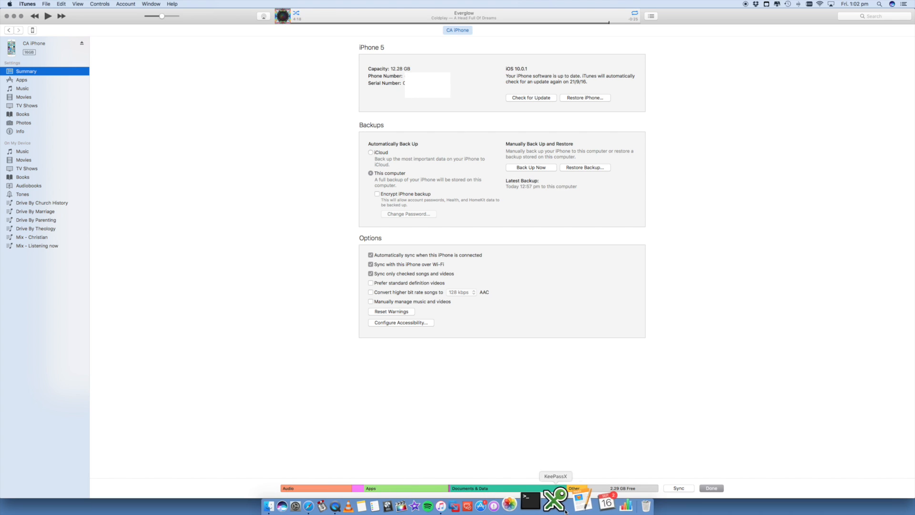
pyautogui.moveTo(500, 487)
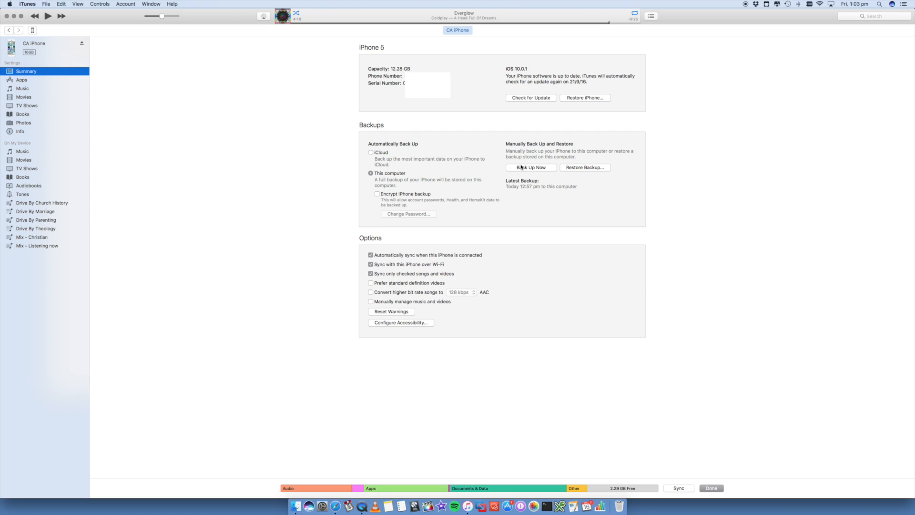
pyautogui.moveTo(359, 176)
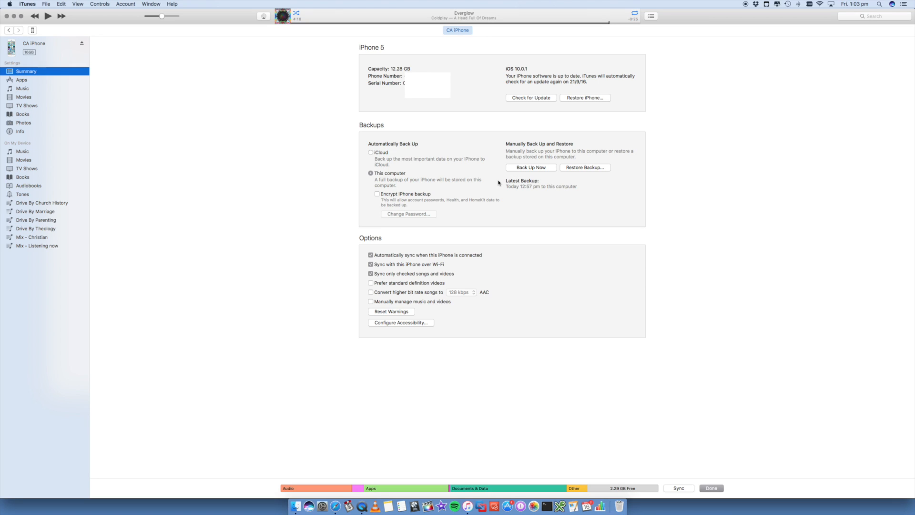
pyautogui.moveTo(514, 180)
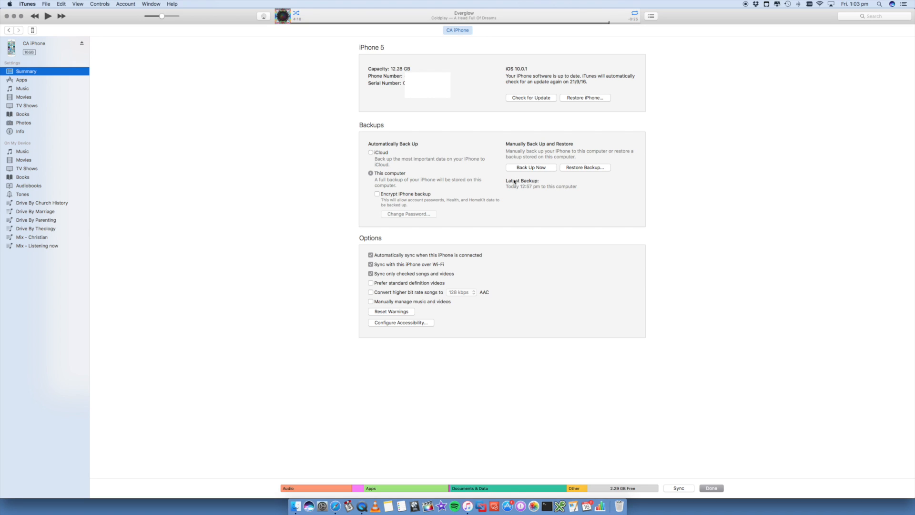
# Start a manual full backup of the iPhone 5 to this computer with Back Up Now.
pyautogui.click(678, 488)
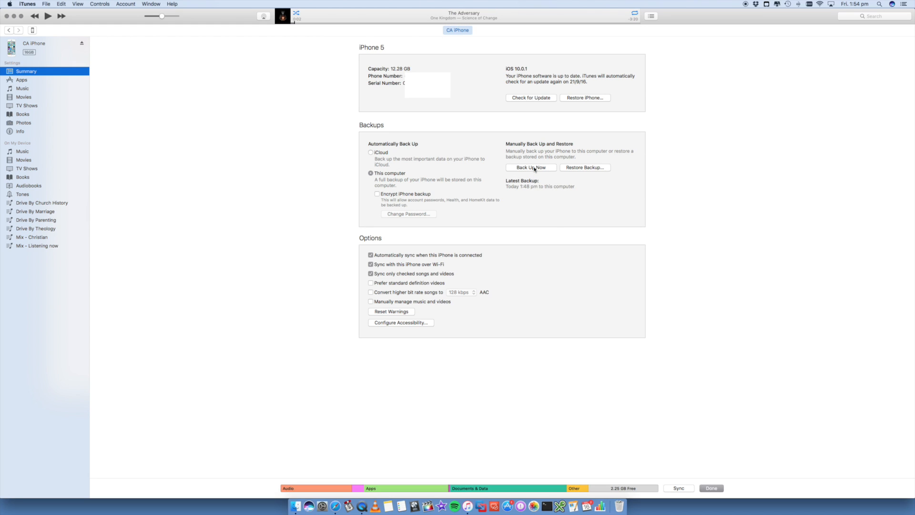
pyautogui.click(530, 167)
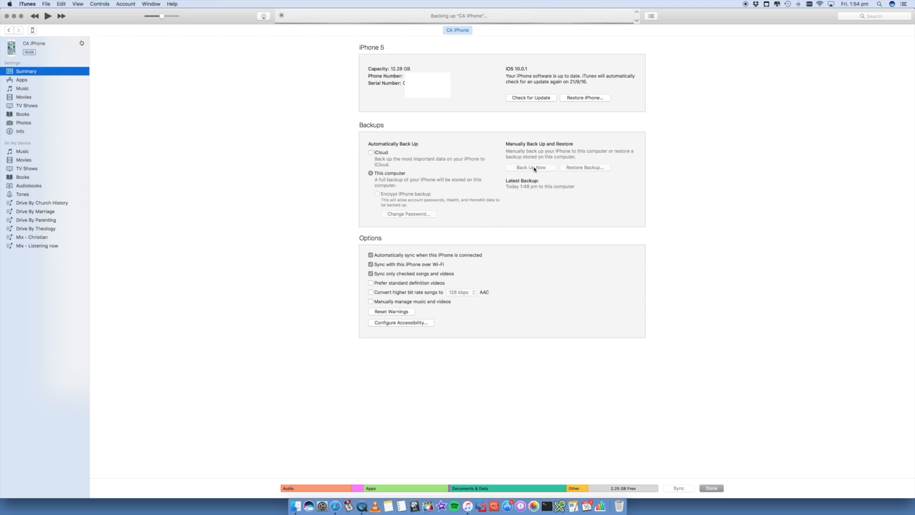